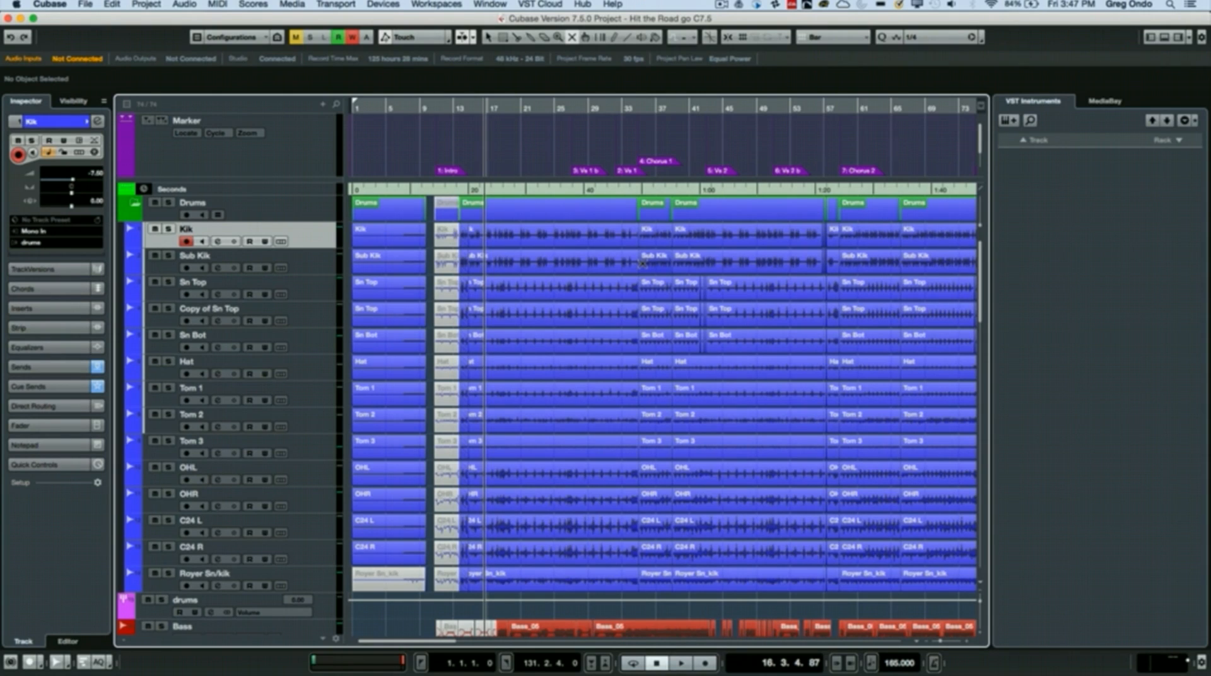
mouse_move(653, 273)
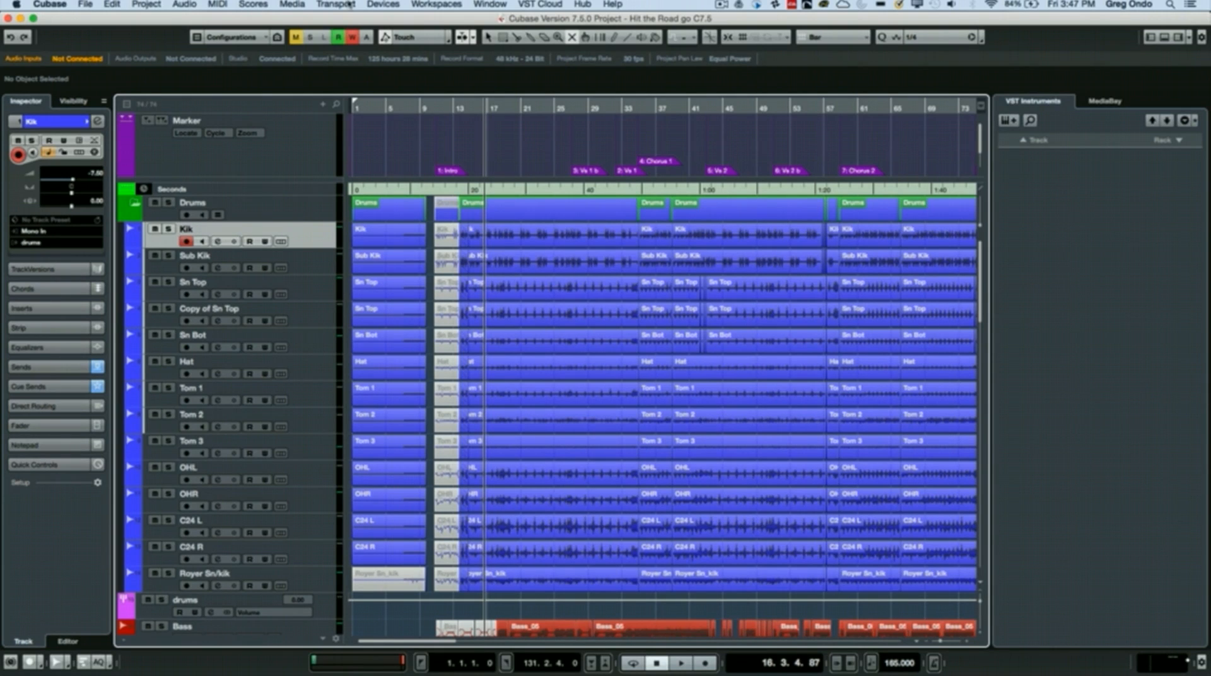
Bring up the Devices menu listing the device and connection windows.
left_click(382, 5)
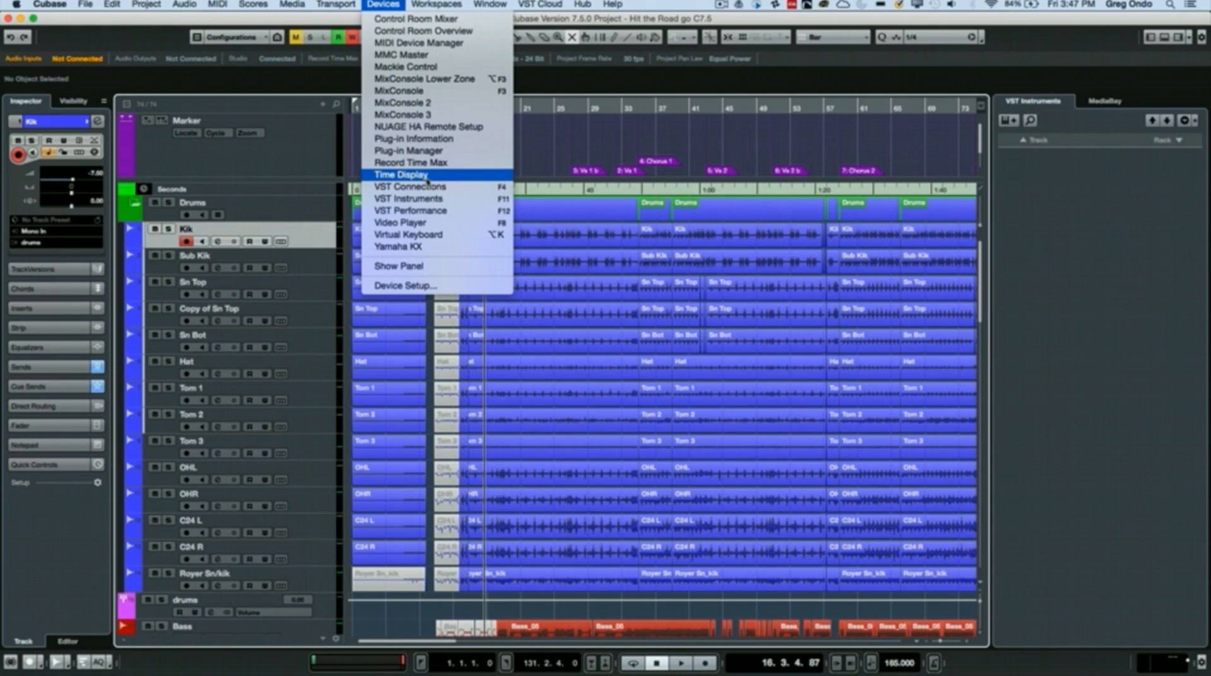
mouse_move(409, 187)
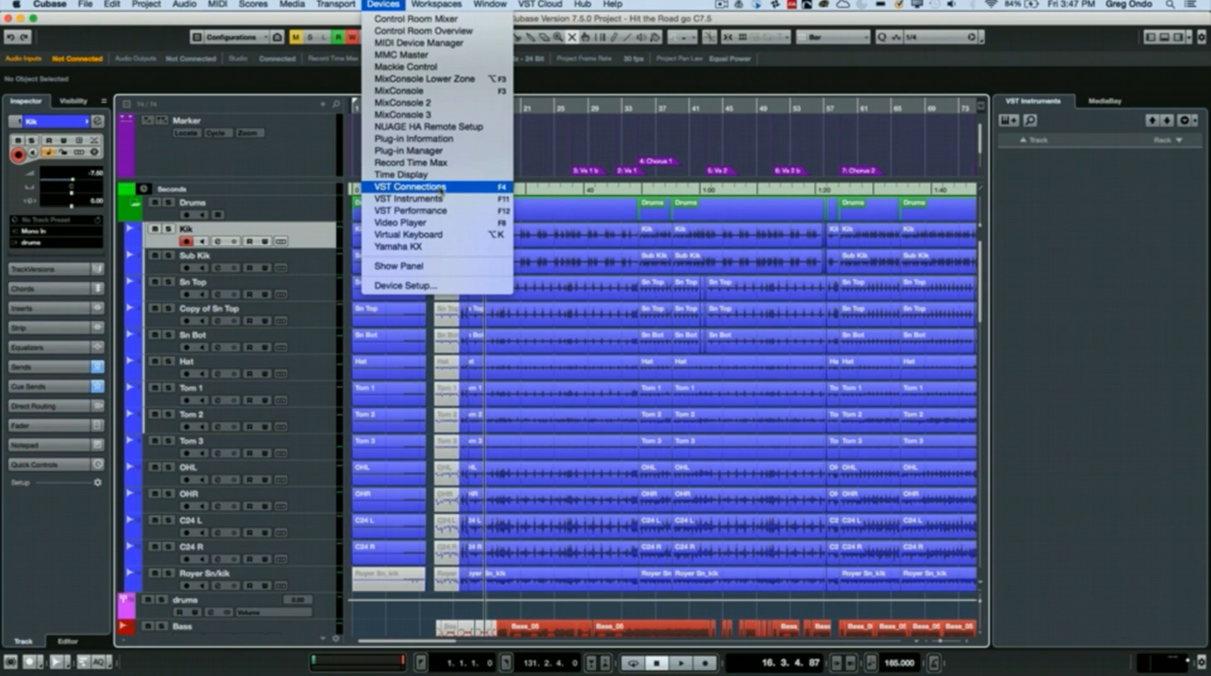
Review the VST Connections output buses, including SMPTE, then close the window.
left_click(409, 187)
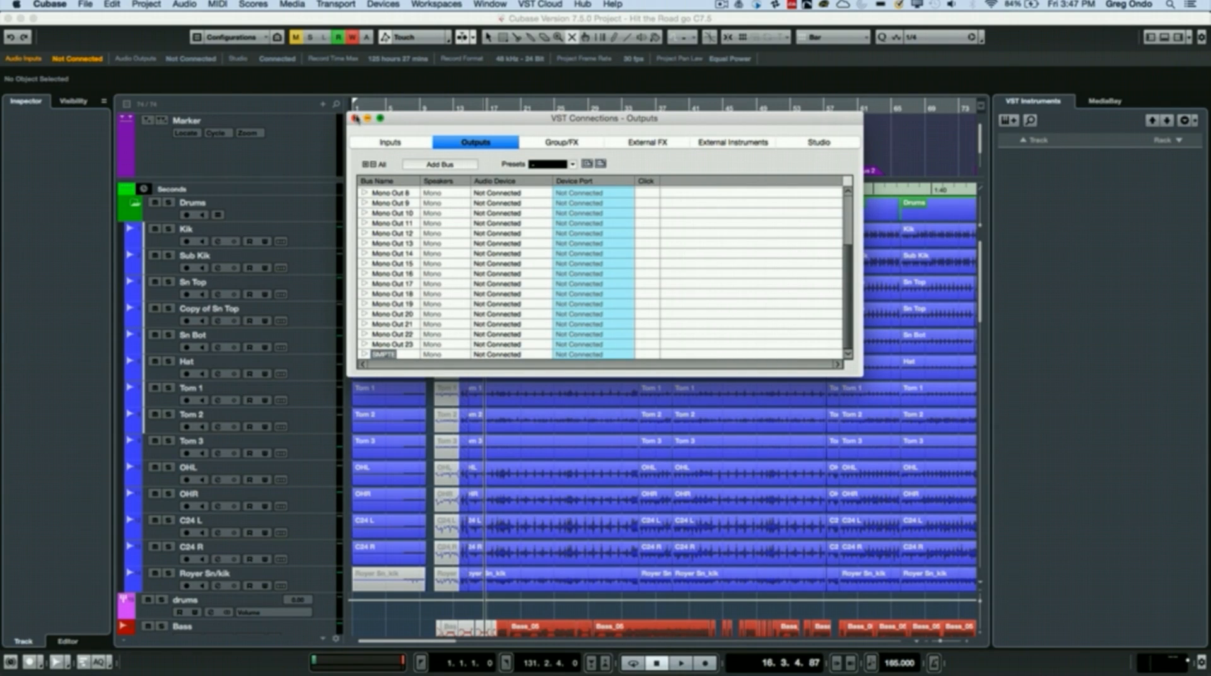
left_click(355, 119)
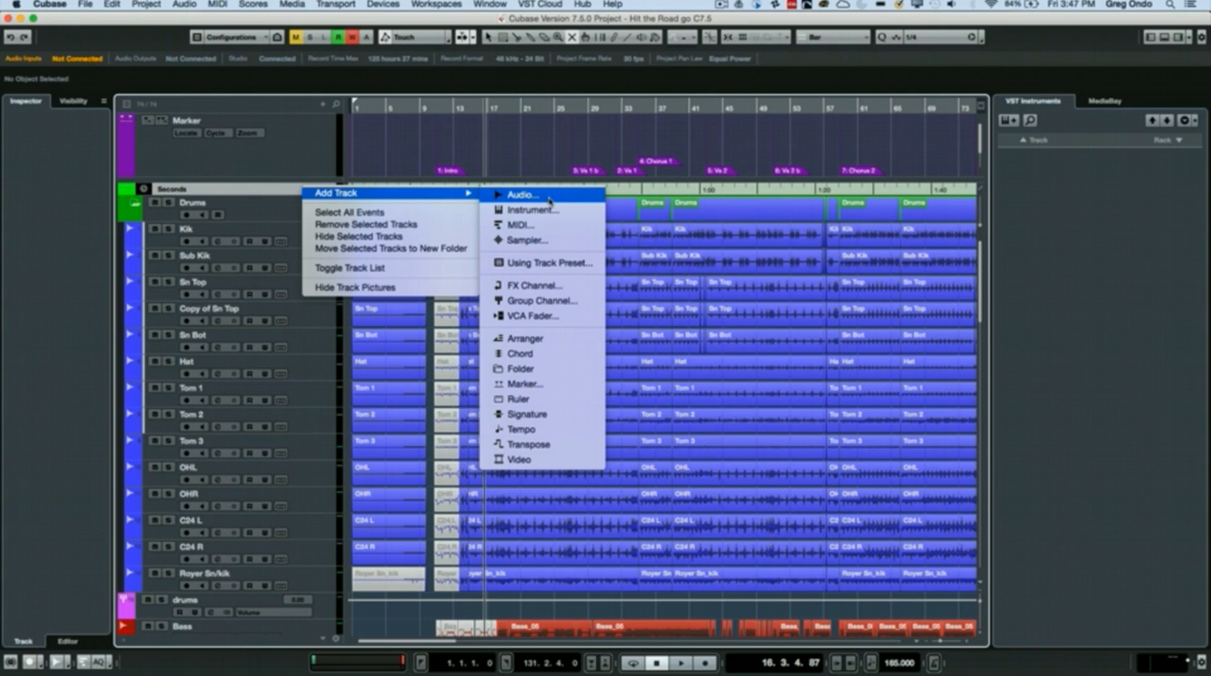
Add a new mono audio track, Audio 01, to the project.
left_click(522, 195)
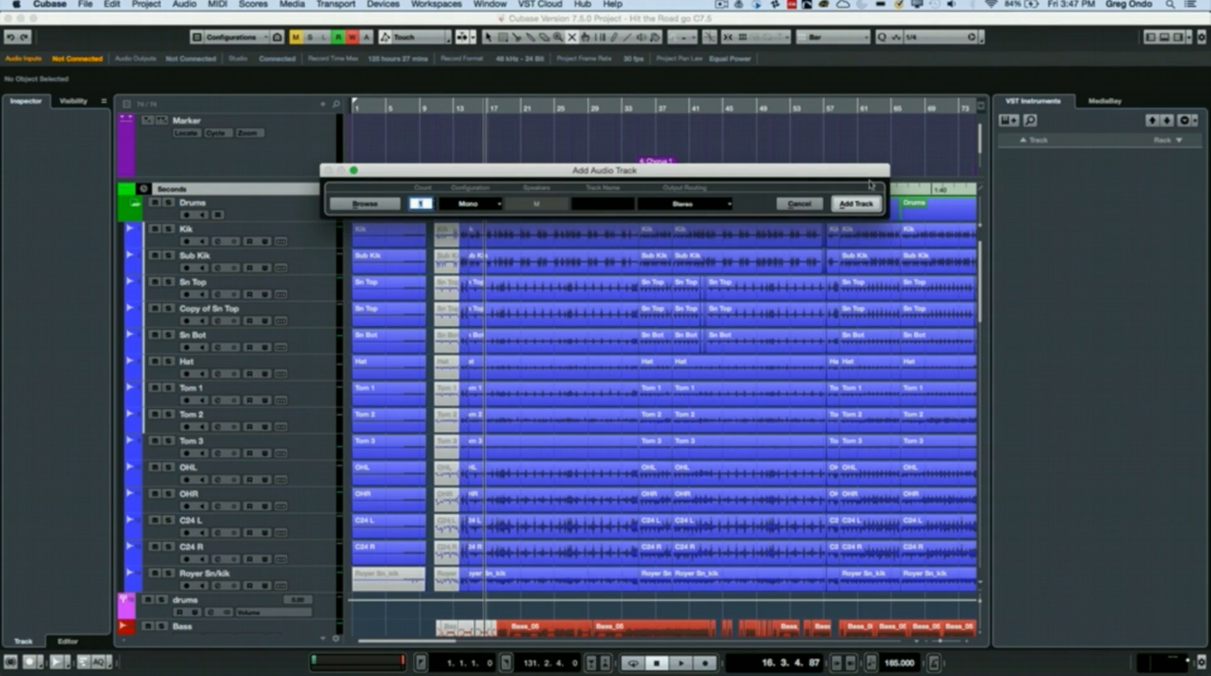
left_click(856, 203)
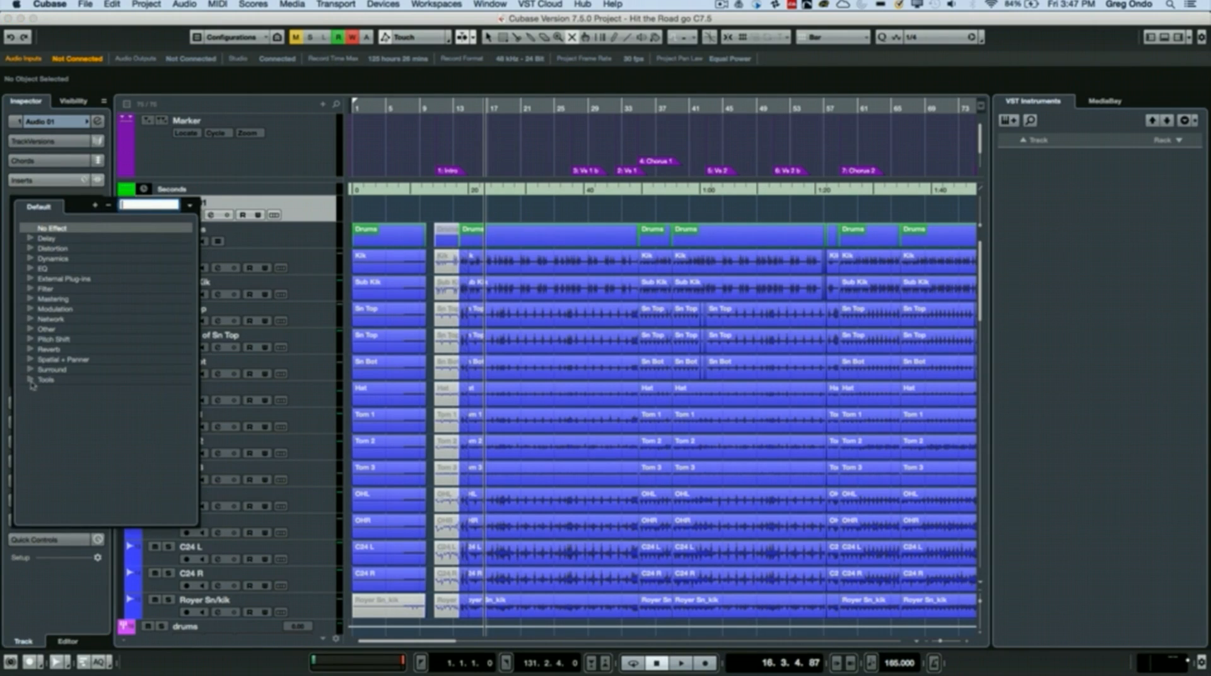
Insert the SMPTEGenerator plug-in from the Tools group on Audio 01.
left_click(45, 380)
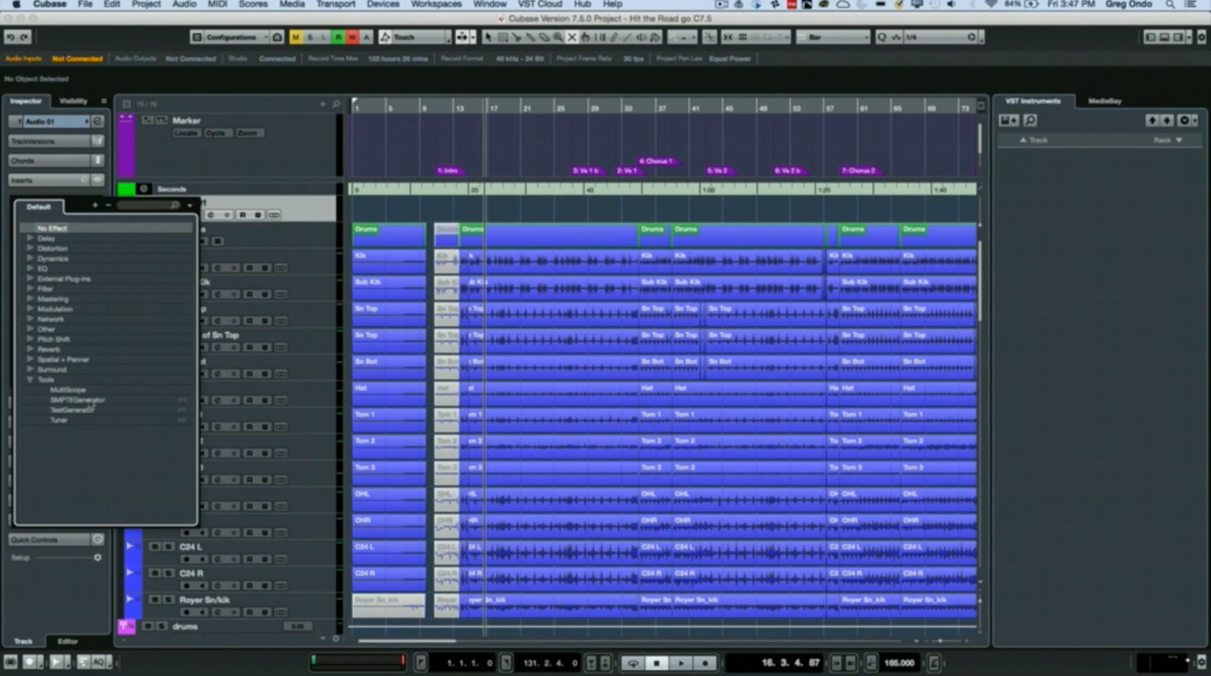
left_click(78, 400)
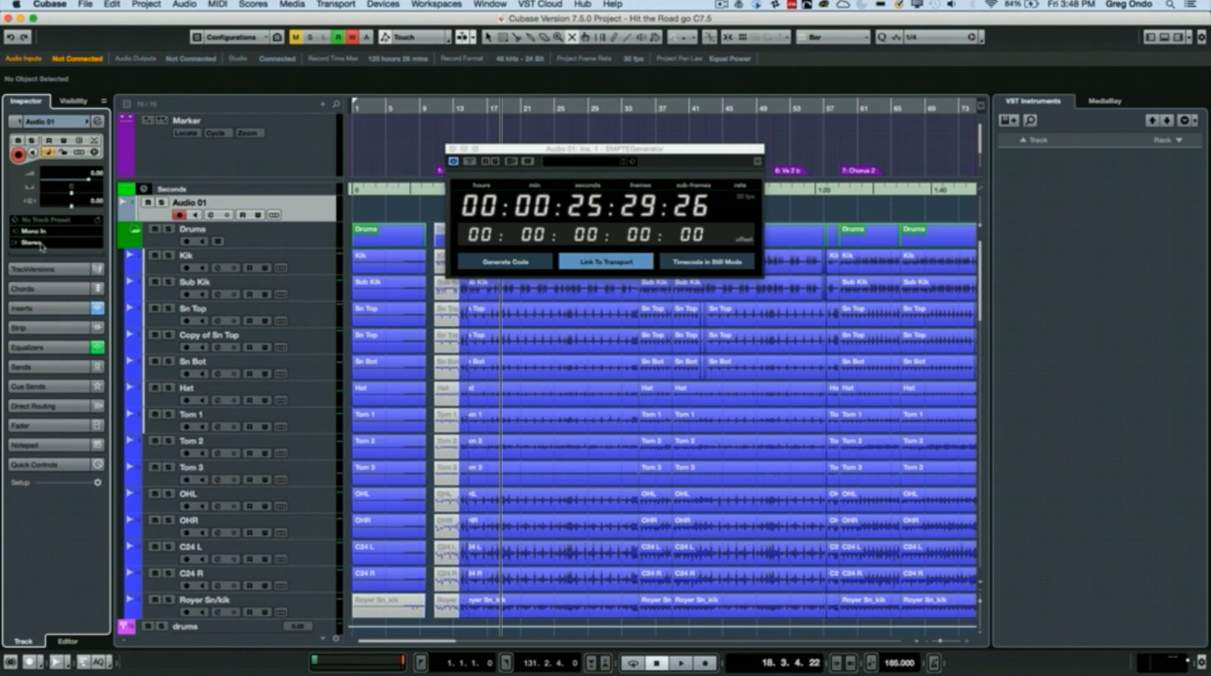
Route Audio 01's output to the SMPTE bus.
left_click(35, 242)
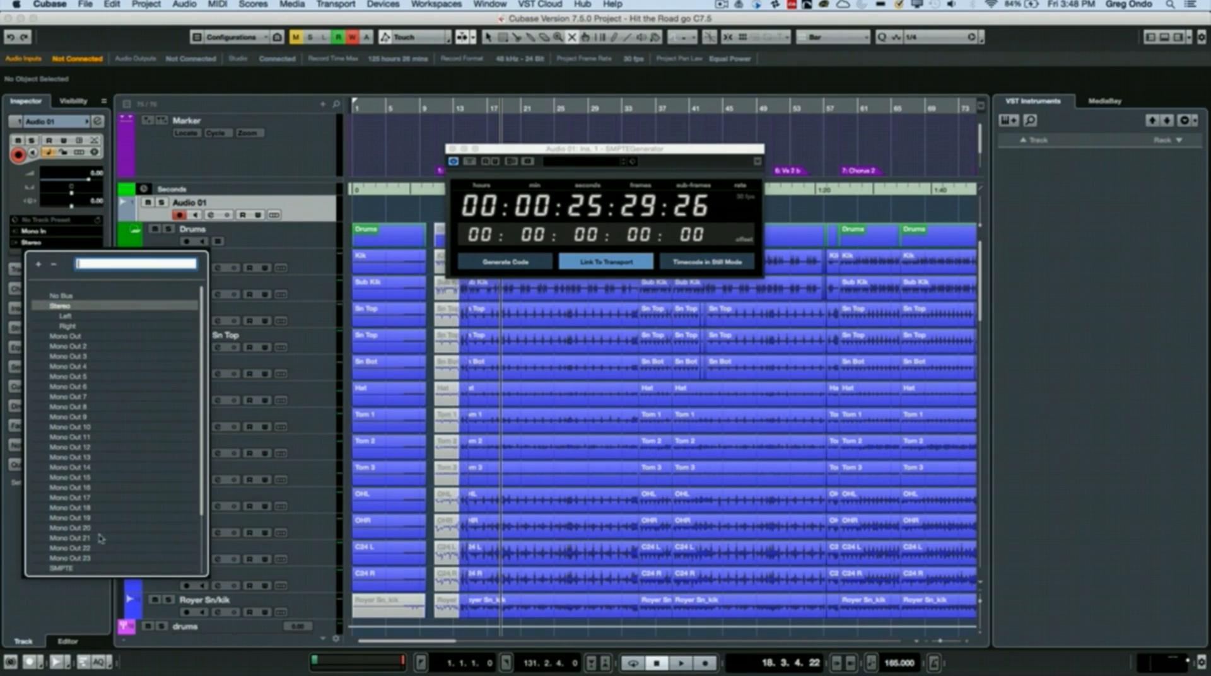
left_click(59, 569)
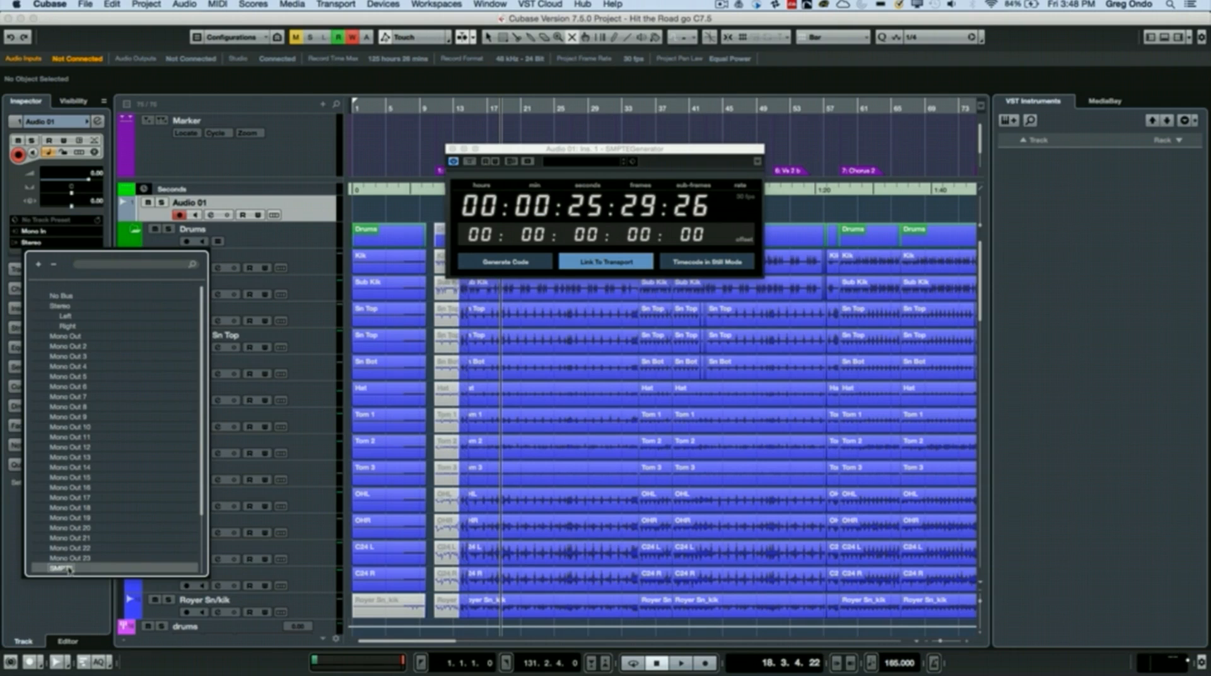
left_click(61, 569)
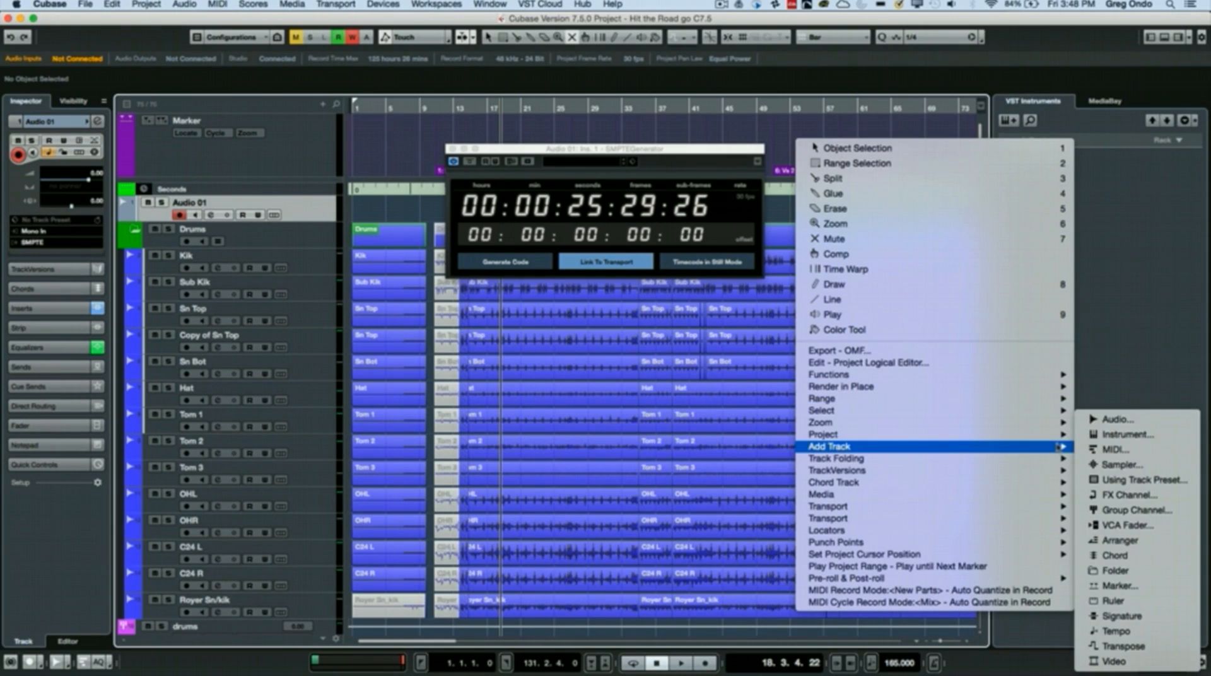
mouse_move(823, 434)
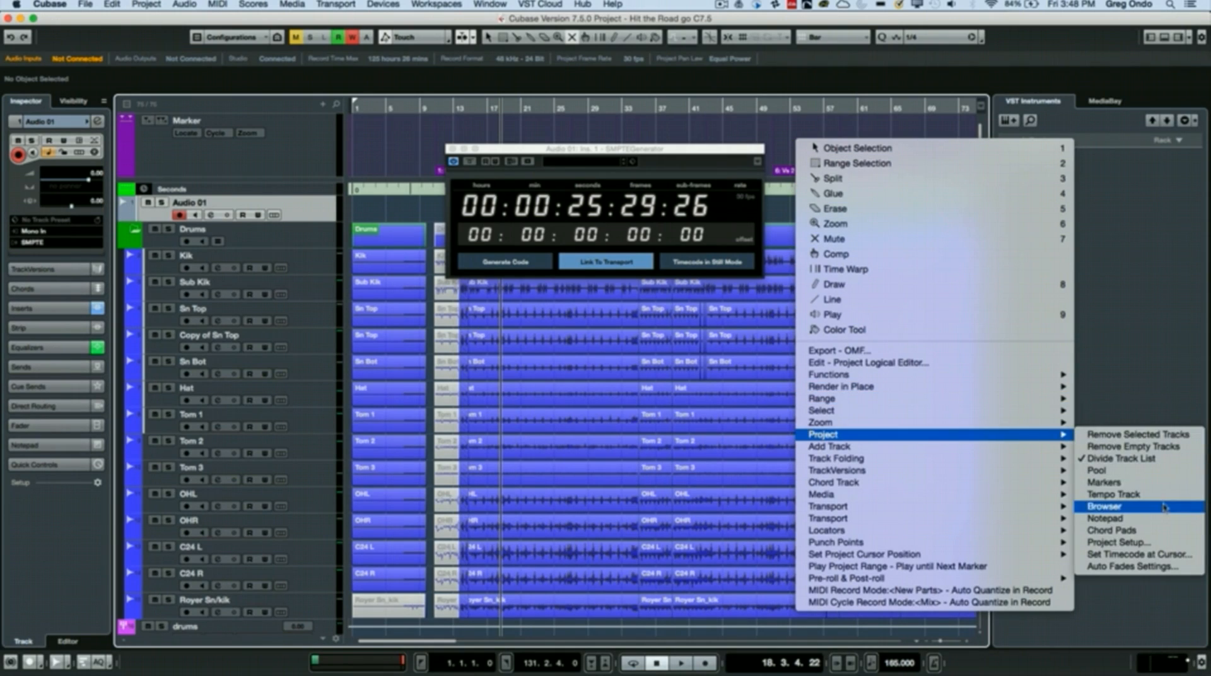
mouse_move(1117, 542)
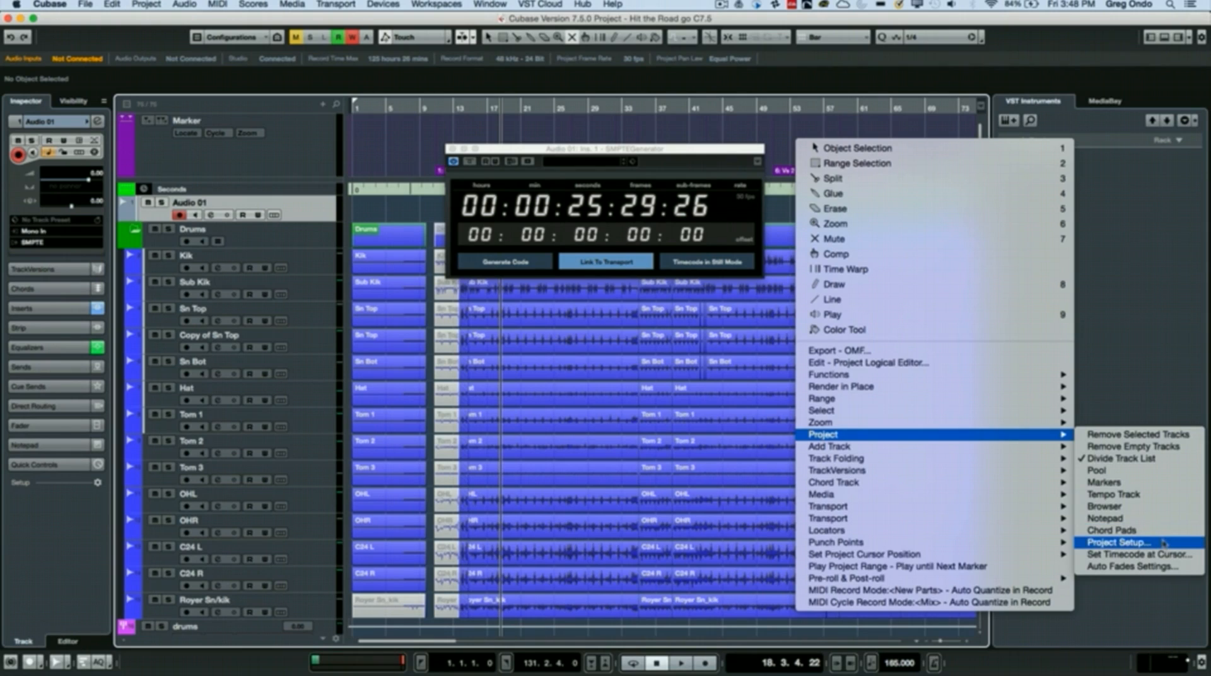
Check the Project Setup frame rate is 30 fps and confirm the settings.
left_click(1124, 542)
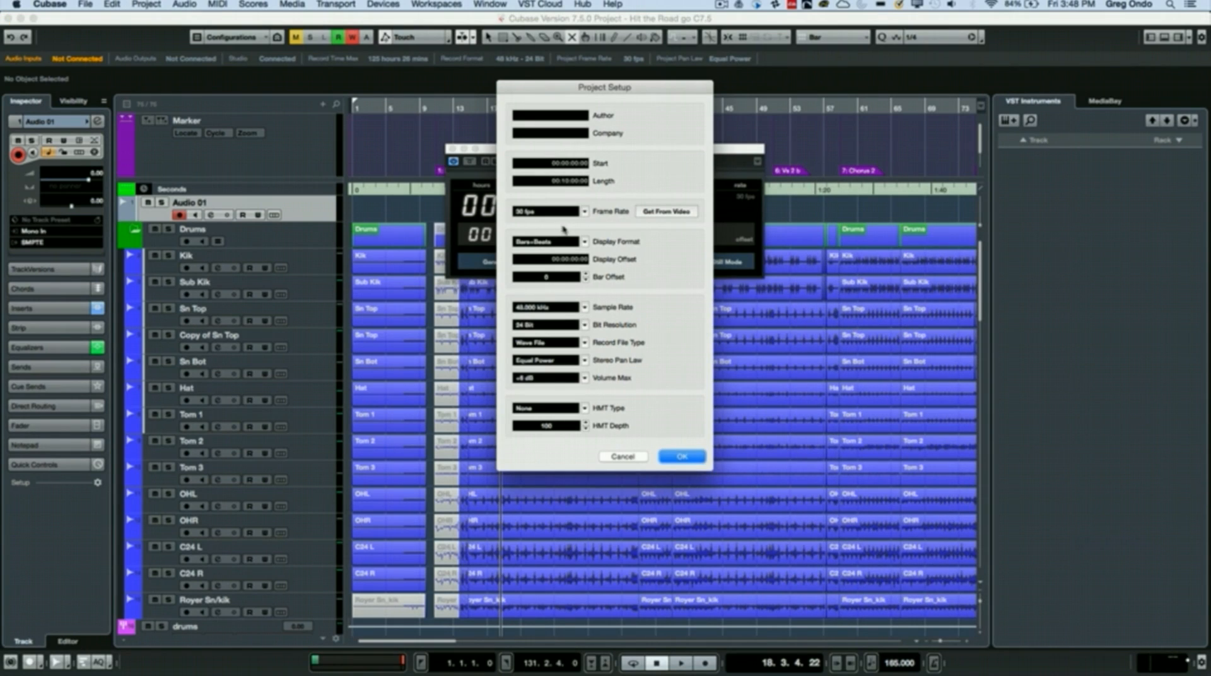
left_click(549, 211)
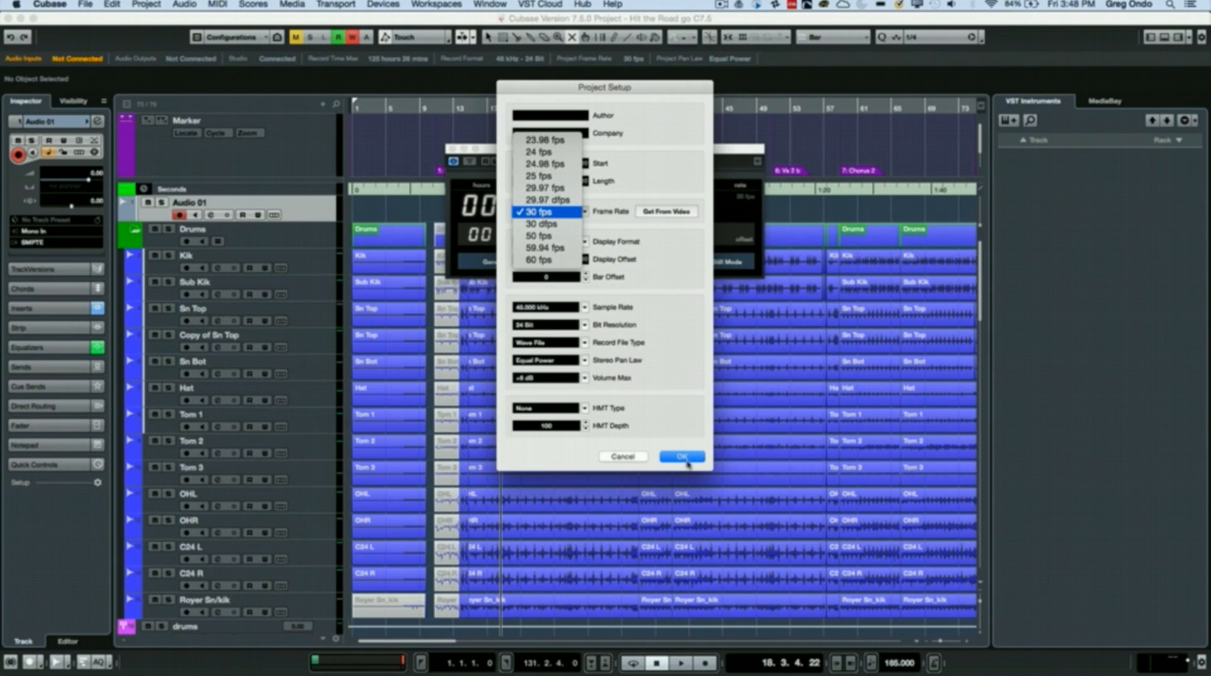
left_click(549, 210)
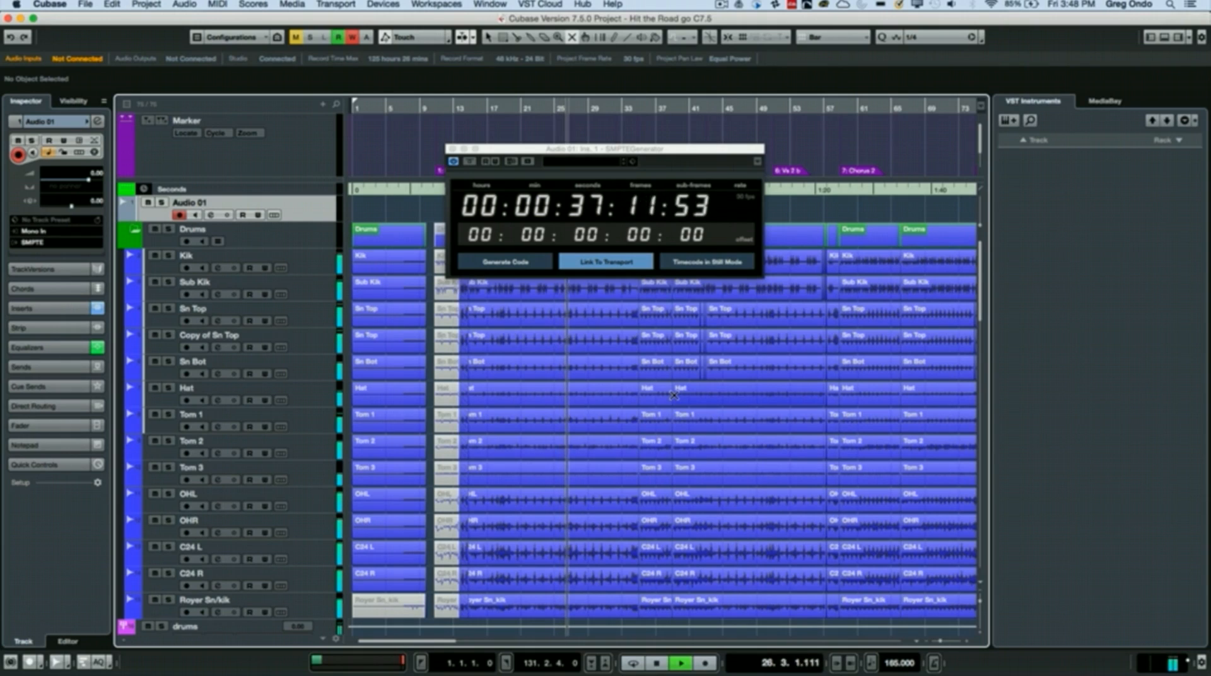
Play the project so the SMPTEGenerator timecode advances.
left_click(656, 663)
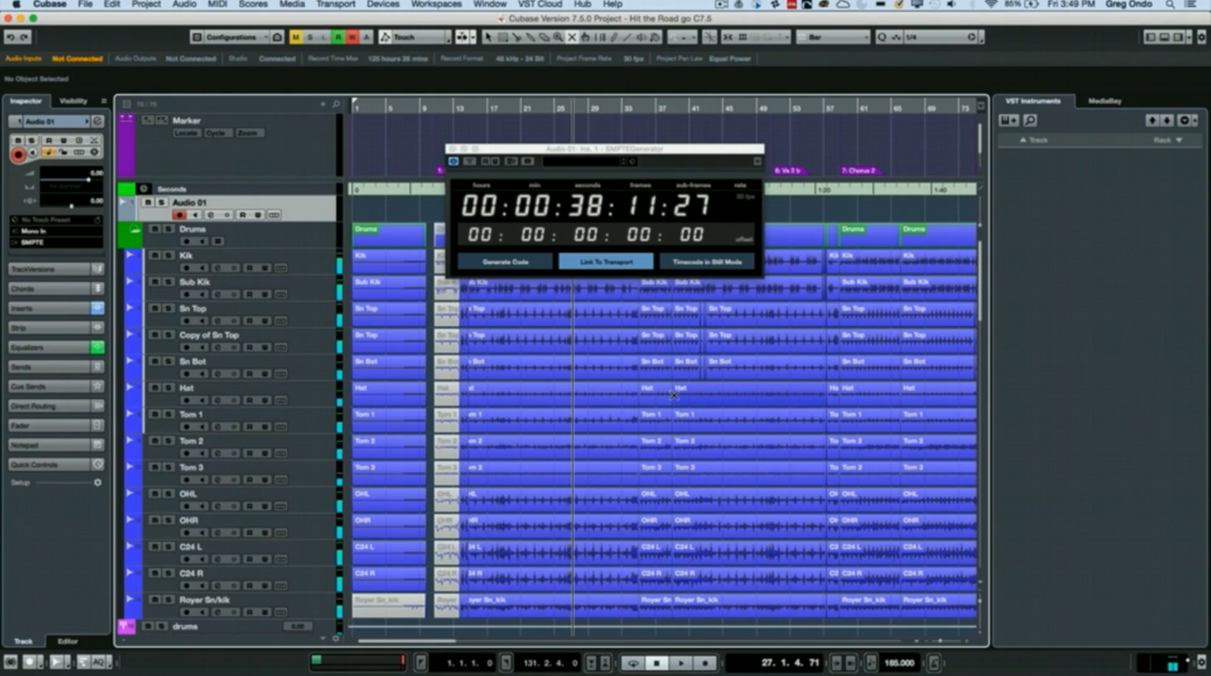